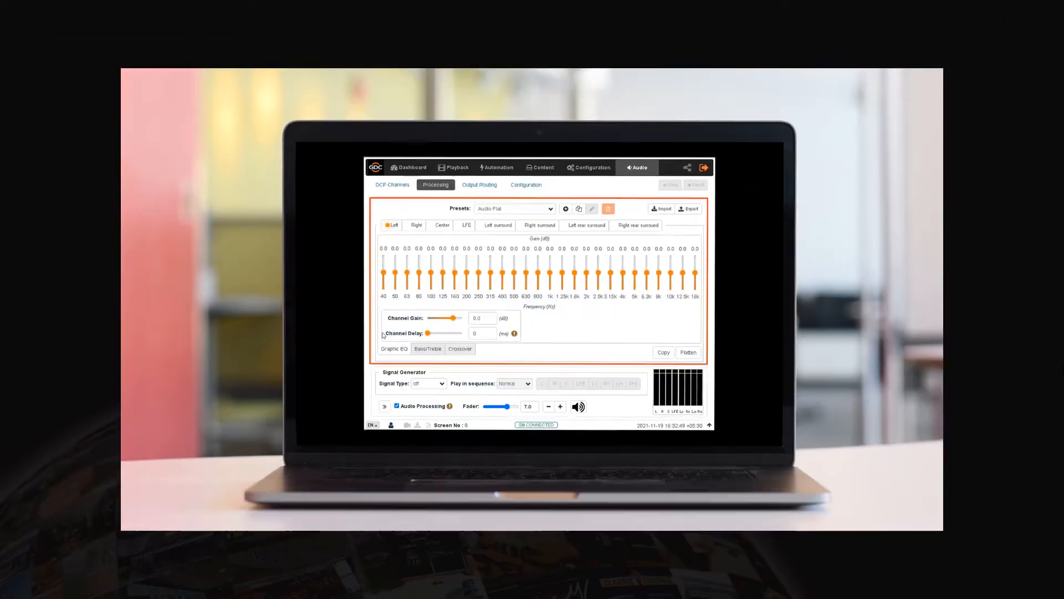
# - Show the Dashboard with system, storage, network and license details
pyautogui.click(258, 23)
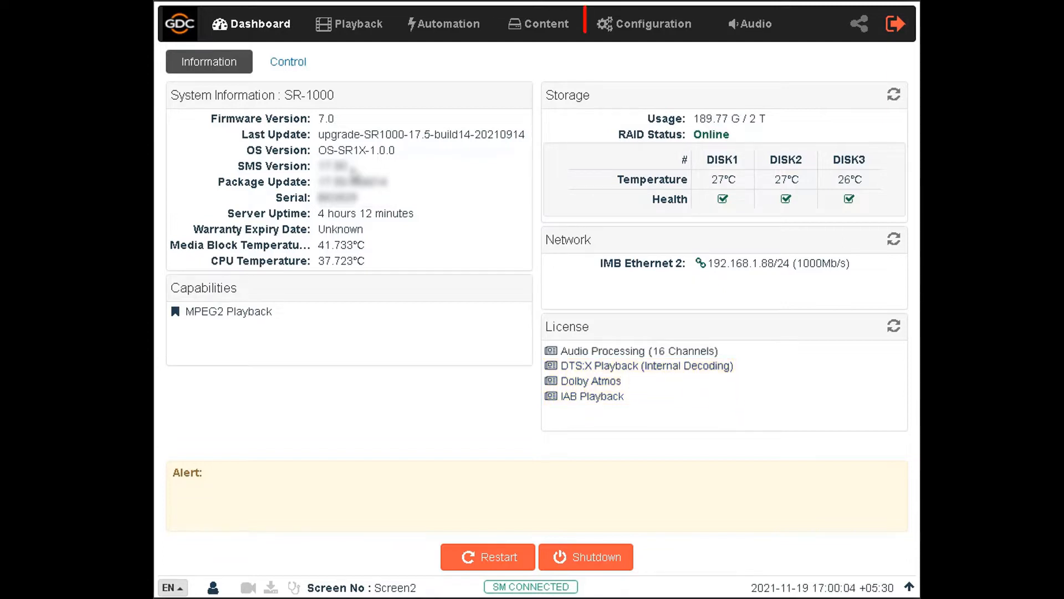
# - Show the Configuration Playback settings down to the IAB and DTS:X decoding sections
pyautogui.click(651, 23)
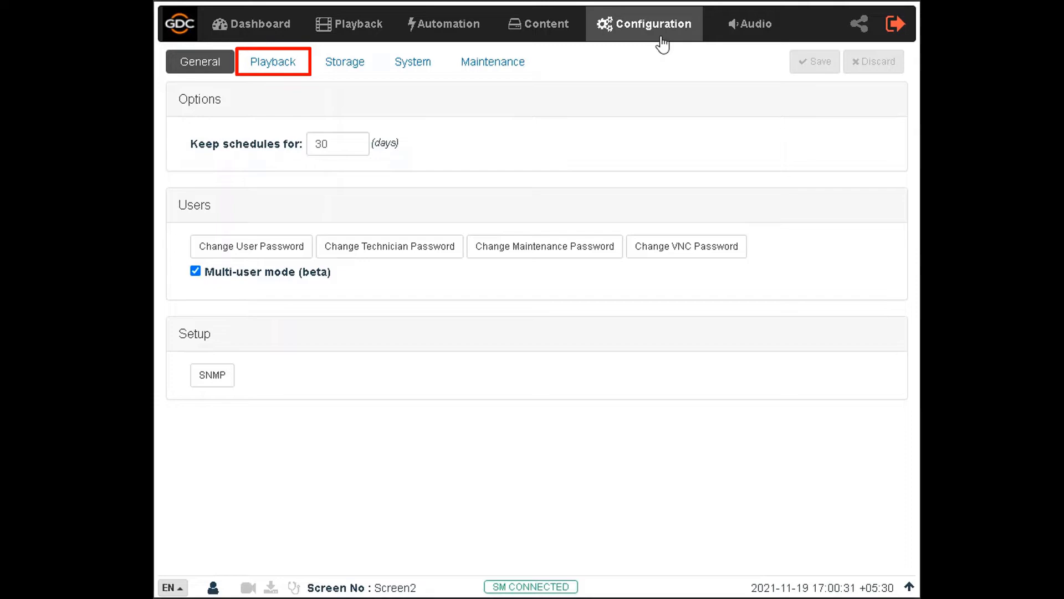
pyautogui.click(273, 60)
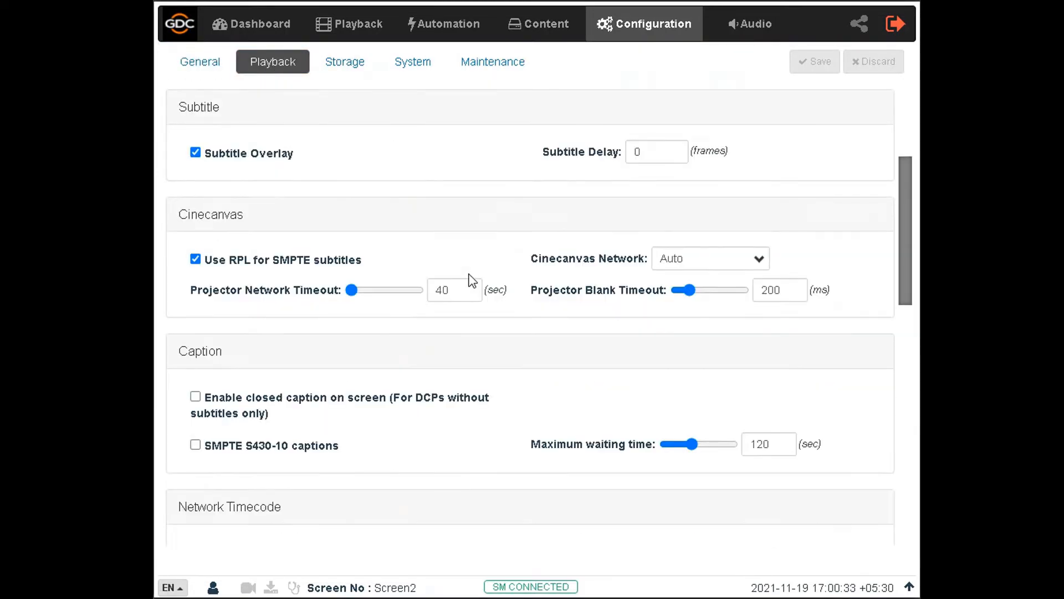
pyautogui.scroll(-3)
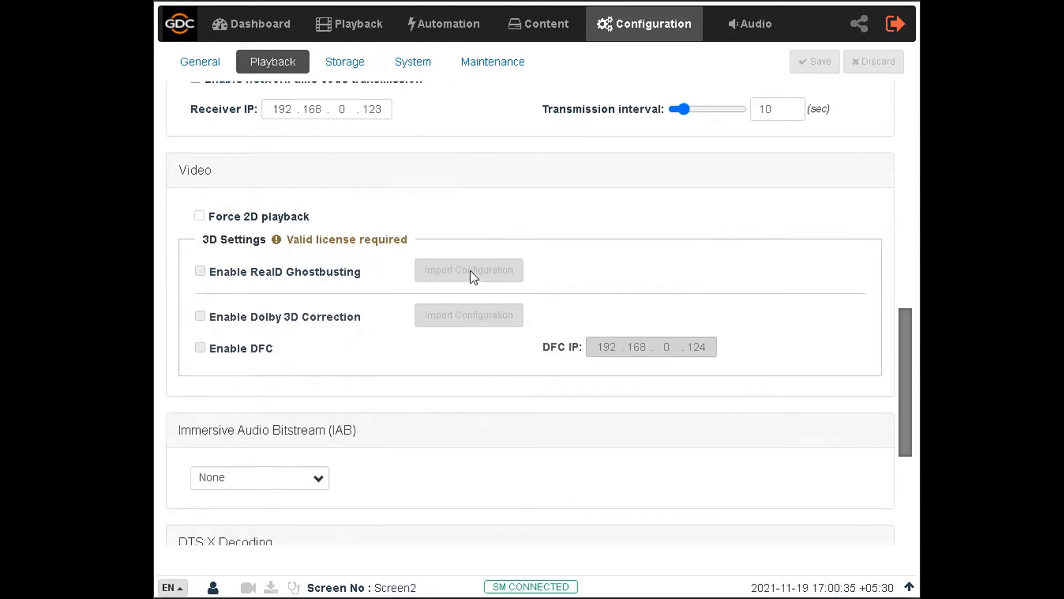
pyautogui.scroll(-3)
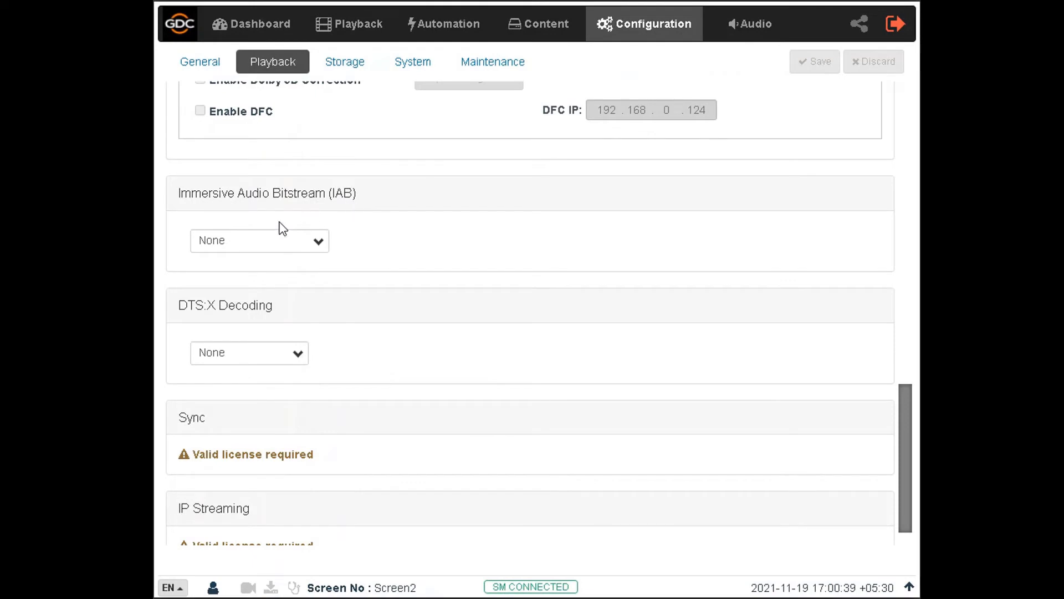
# - Set IAB decoding to IAB (Internal) with the iab-151.cfg configuration file
pyautogui.click(260, 240)
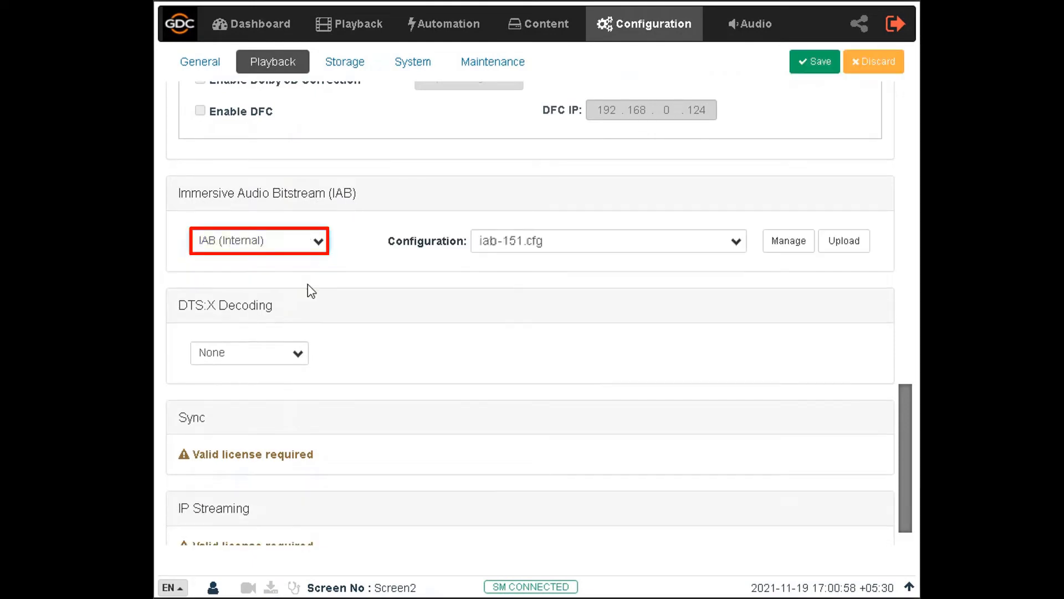
pyautogui.click(258, 240)
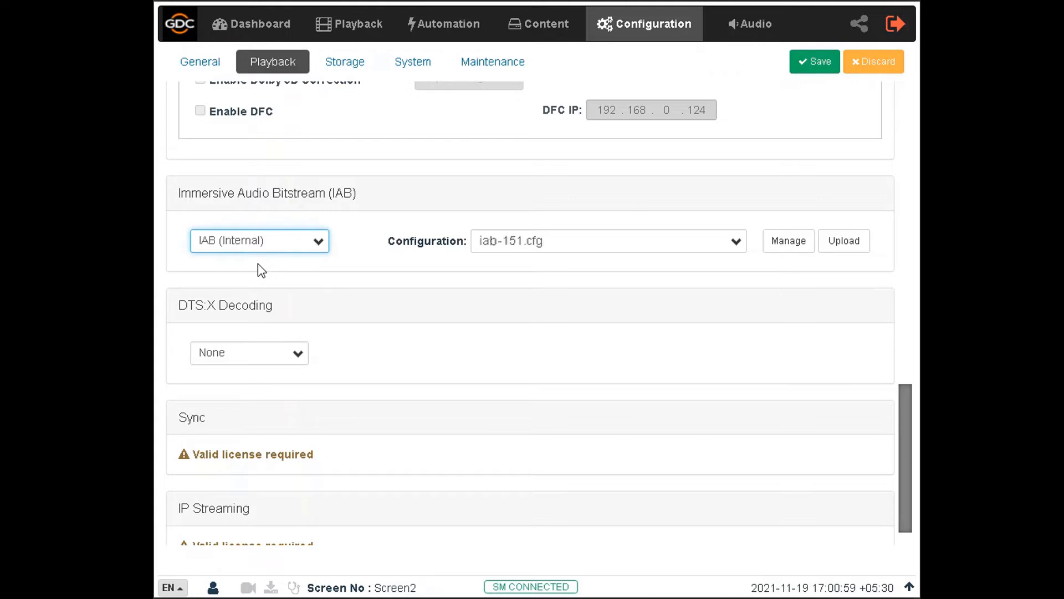
pyautogui.moveTo(249, 264)
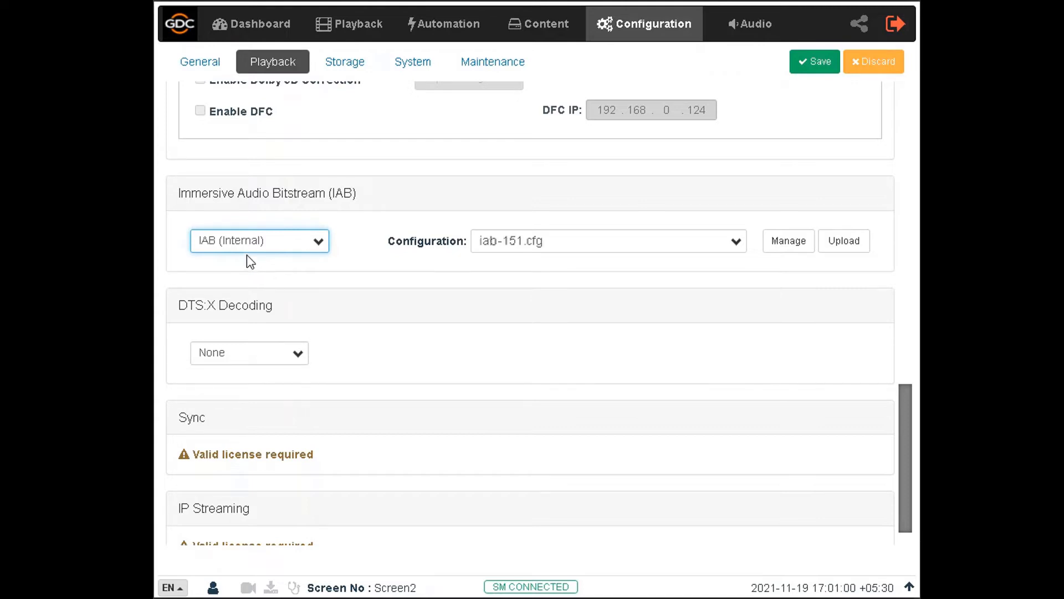
pyautogui.moveTo(365, 264)
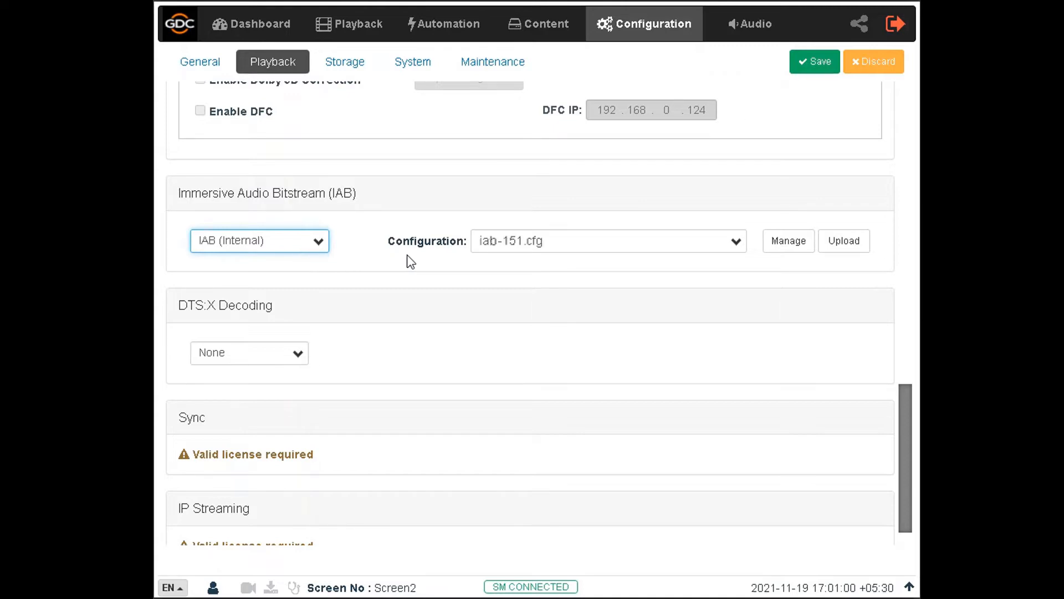
pyautogui.moveTo(435, 256)
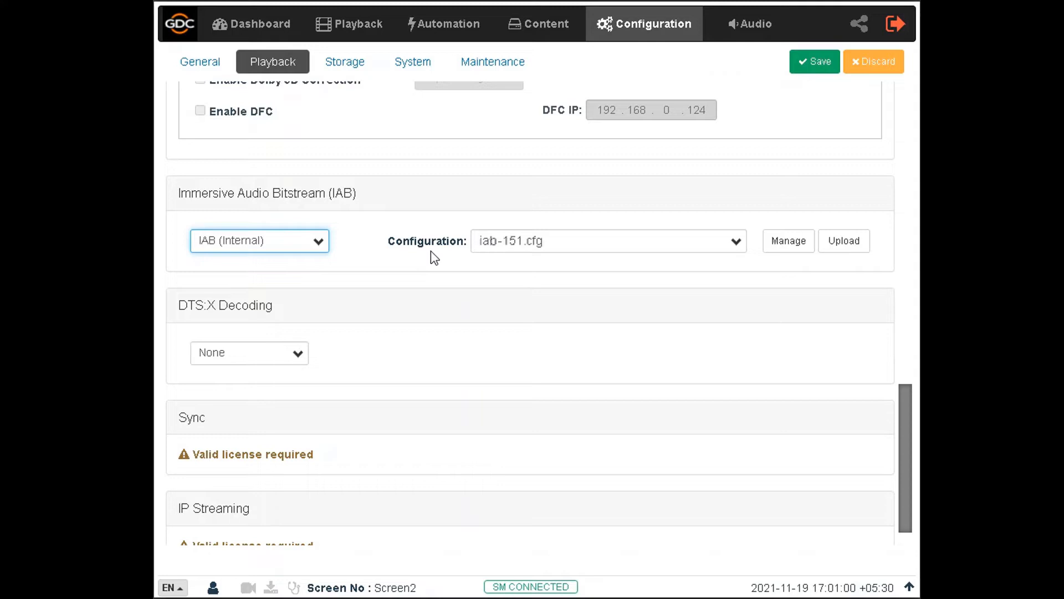
pyautogui.moveTo(449, 255)
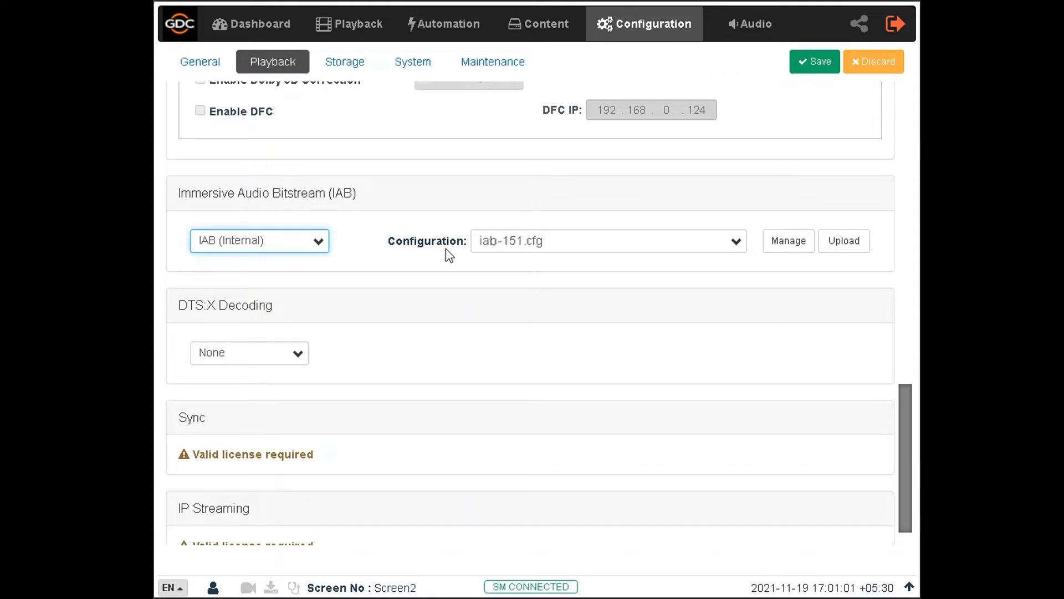
pyautogui.moveTo(472, 255)
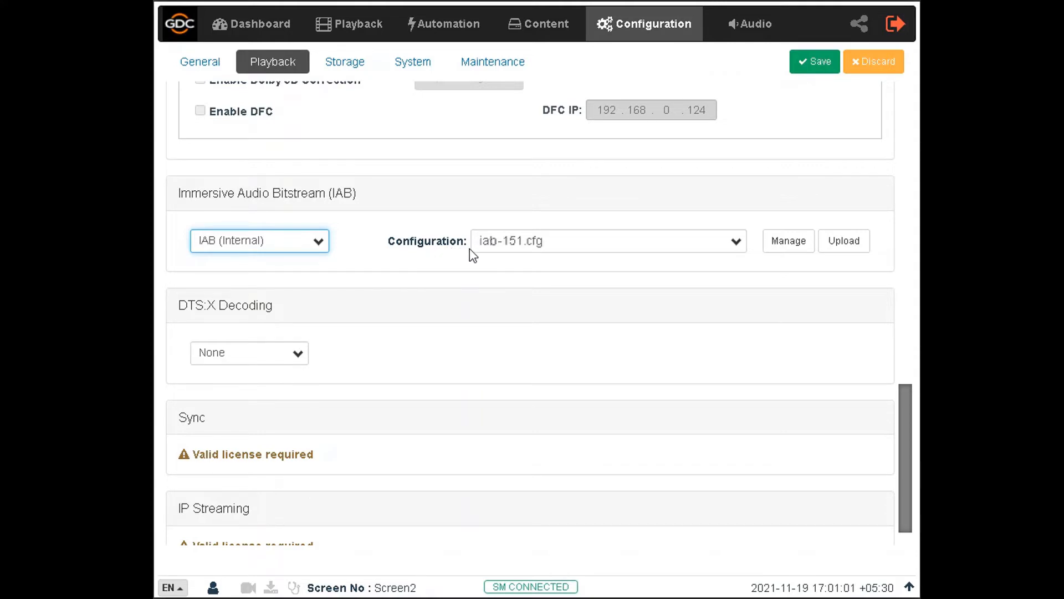
pyautogui.moveTo(556, 255)
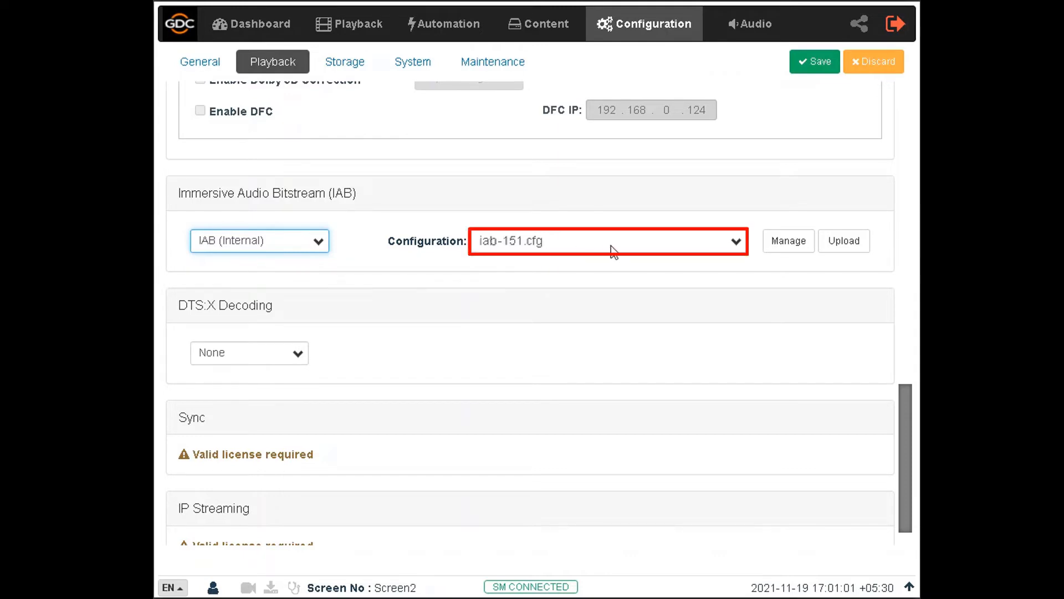
pyautogui.moveTo(657, 252)
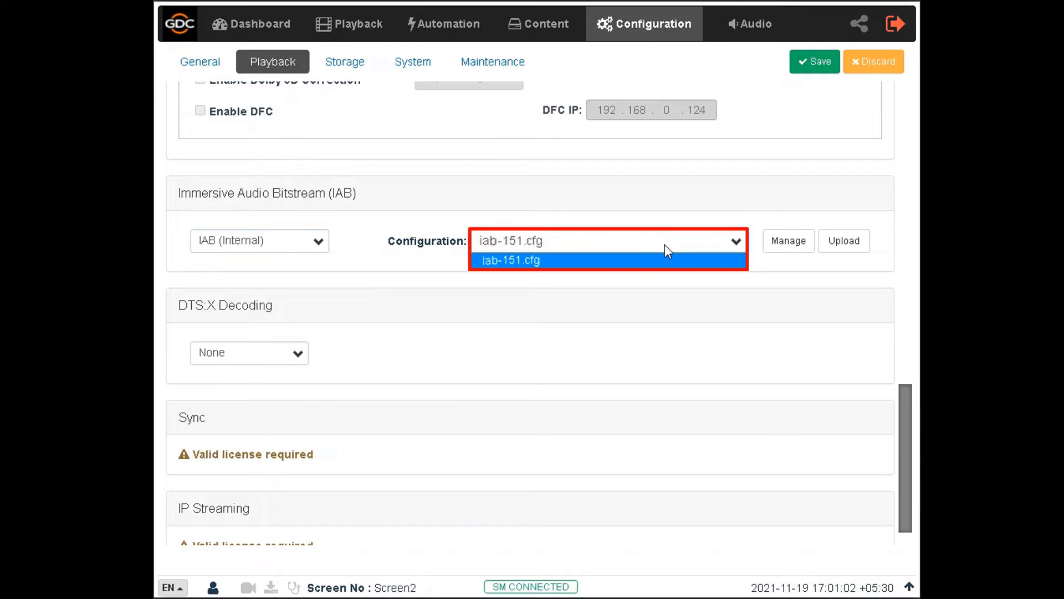
pyautogui.click(510, 259)
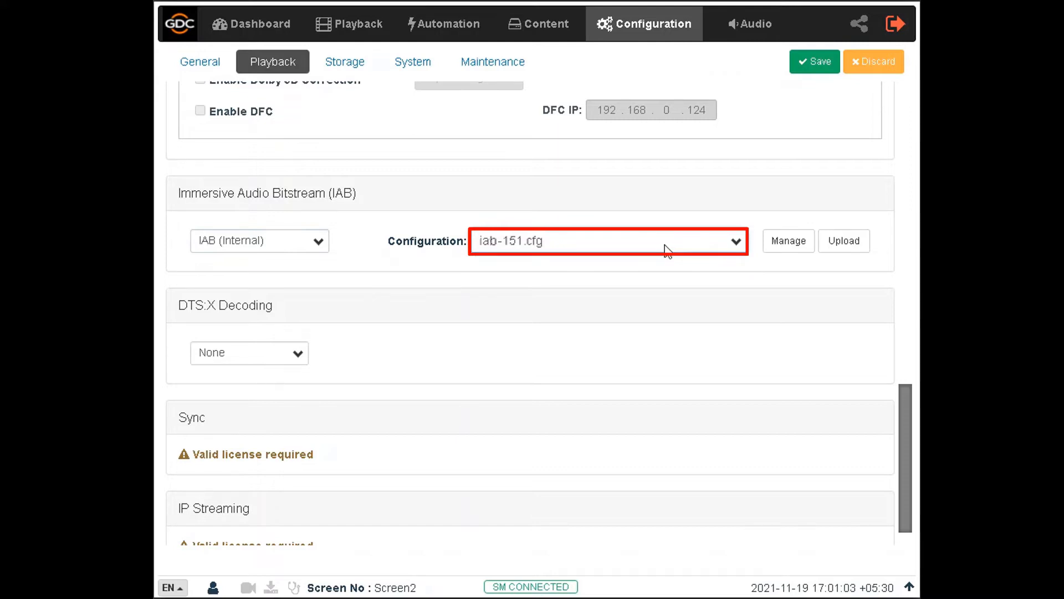
pyautogui.moveTo(718, 250)
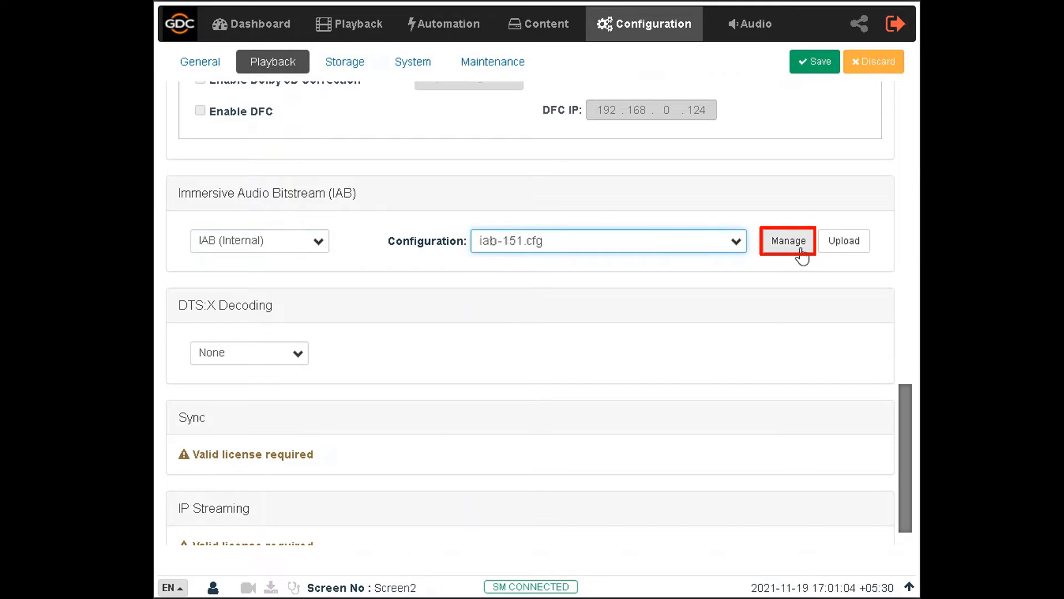
# - Review the stored IAB configuration files (only iab-151.cfg) without deleting anything
pyautogui.click(788, 240)
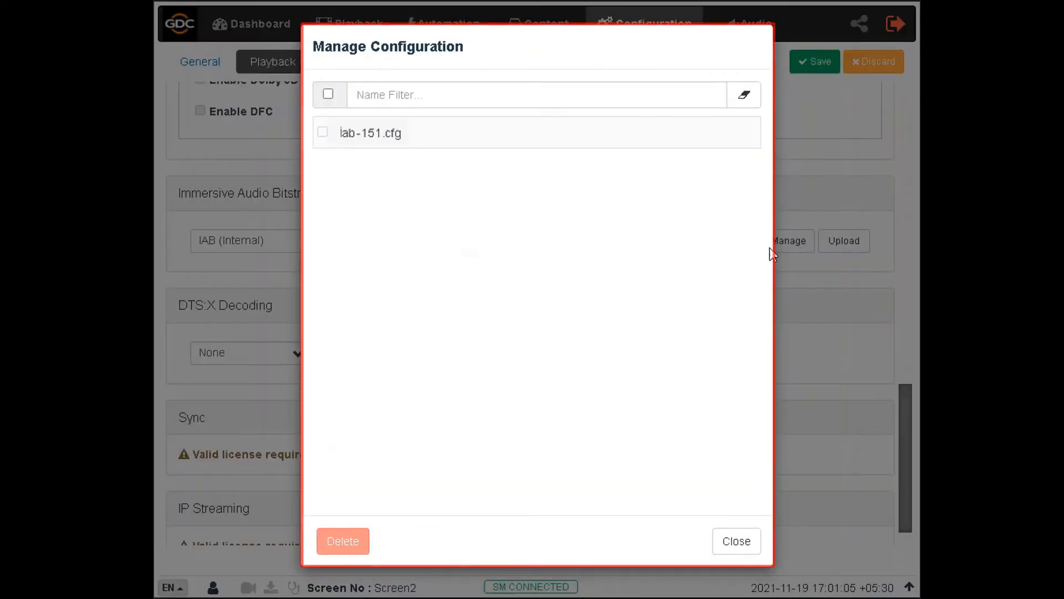
pyautogui.moveTo(515, 213)
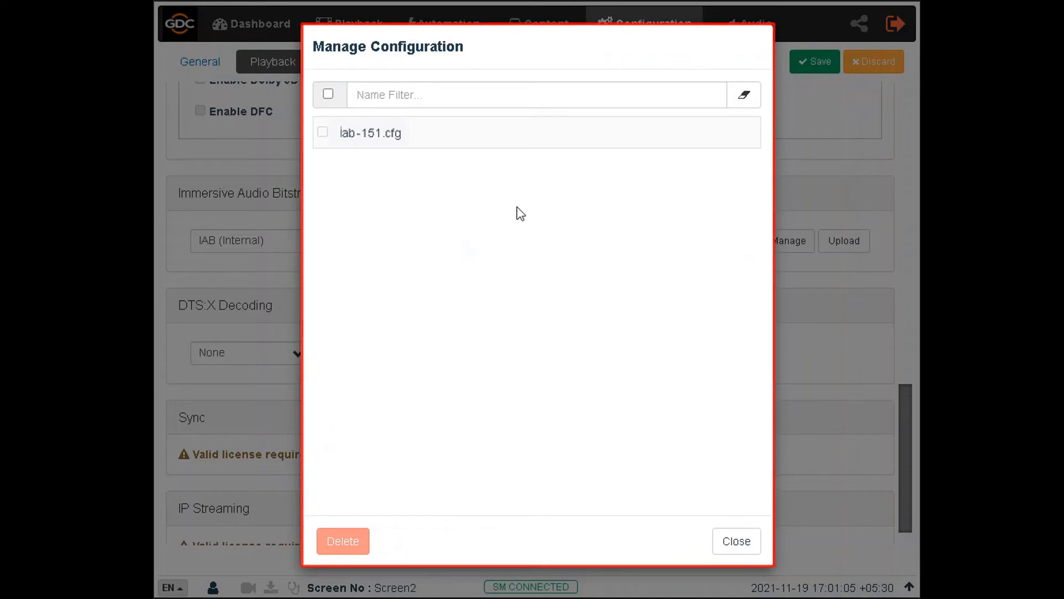
pyautogui.moveTo(305, 146)
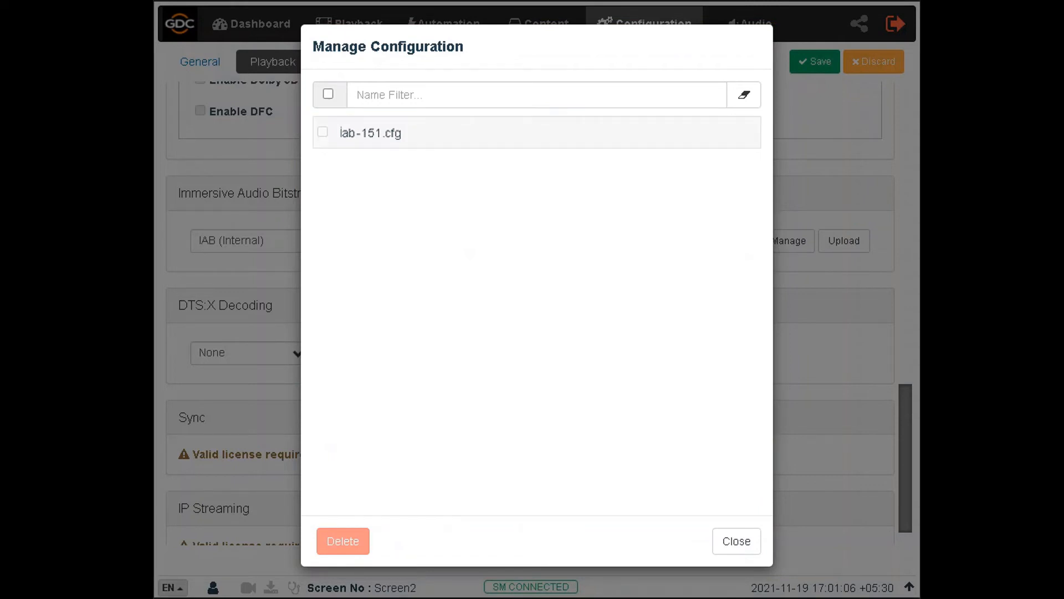
pyautogui.click(536, 94)
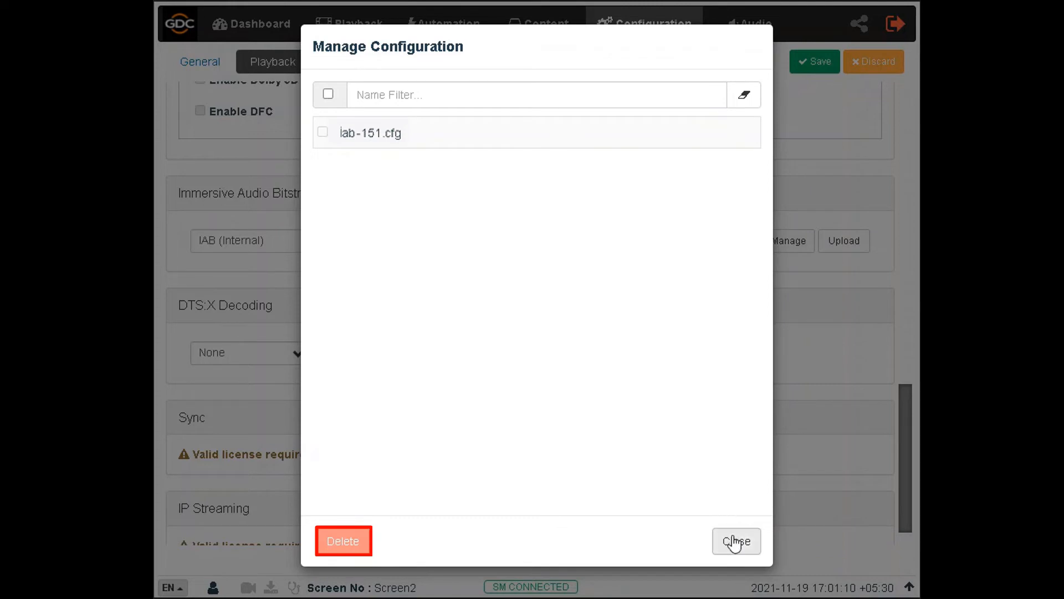
pyautogui.moveTo(734, 543)
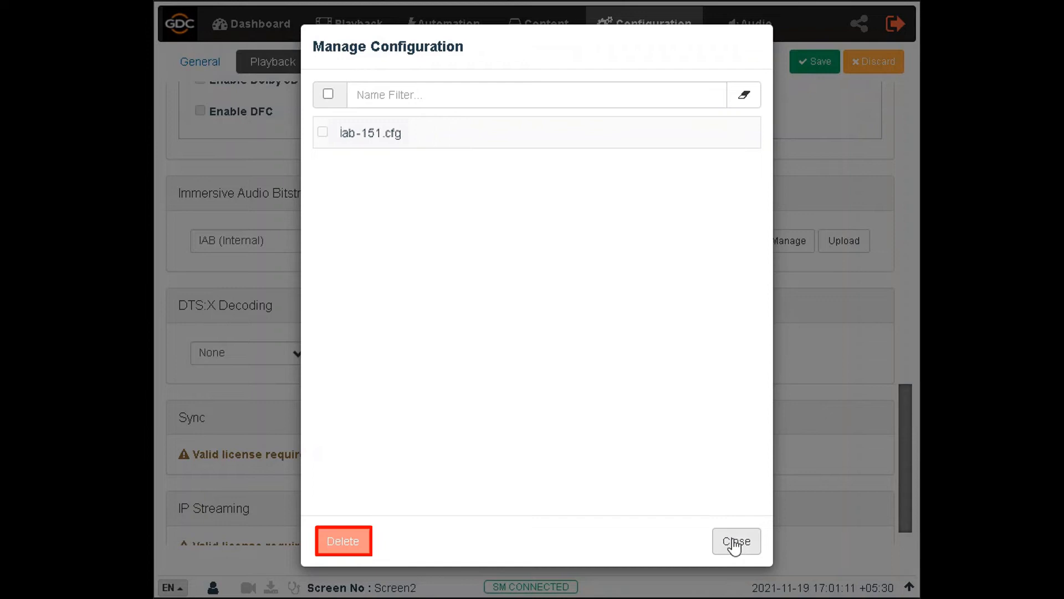
pyautogui.click(736, 541)
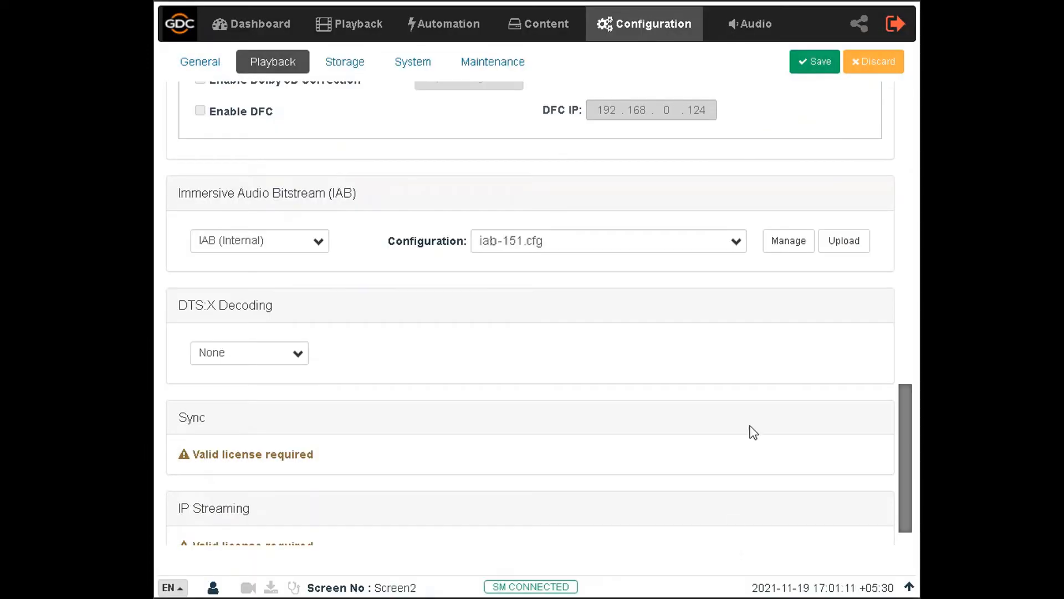
pyautogui.moveTo(298, 309)
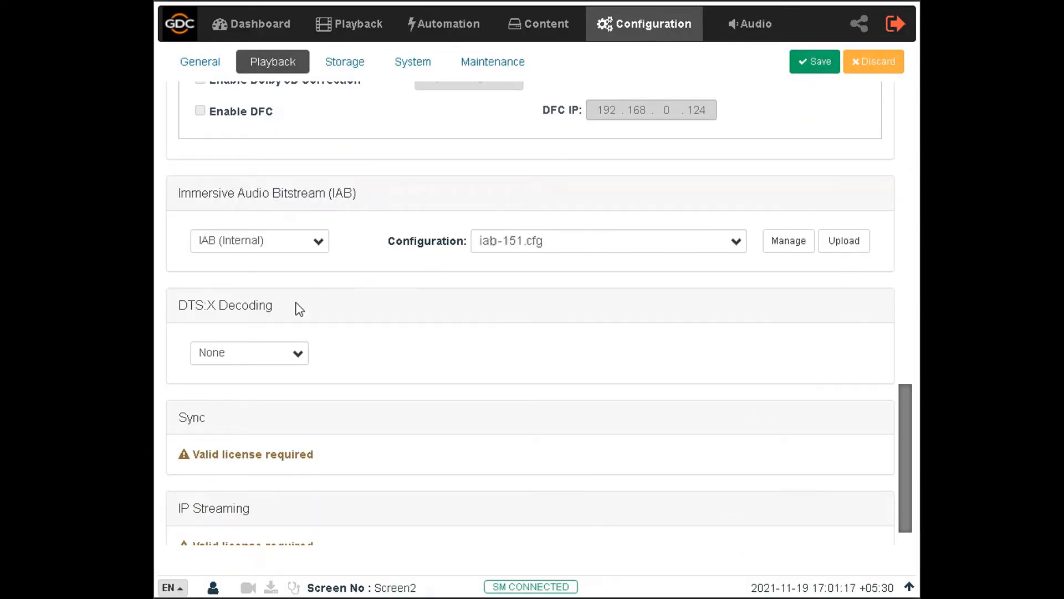
# - Try Dolby Atmos (External) with its empty Data and TLS IP fields, then set IAB decoding to None
pyautogui.click(259, 240)
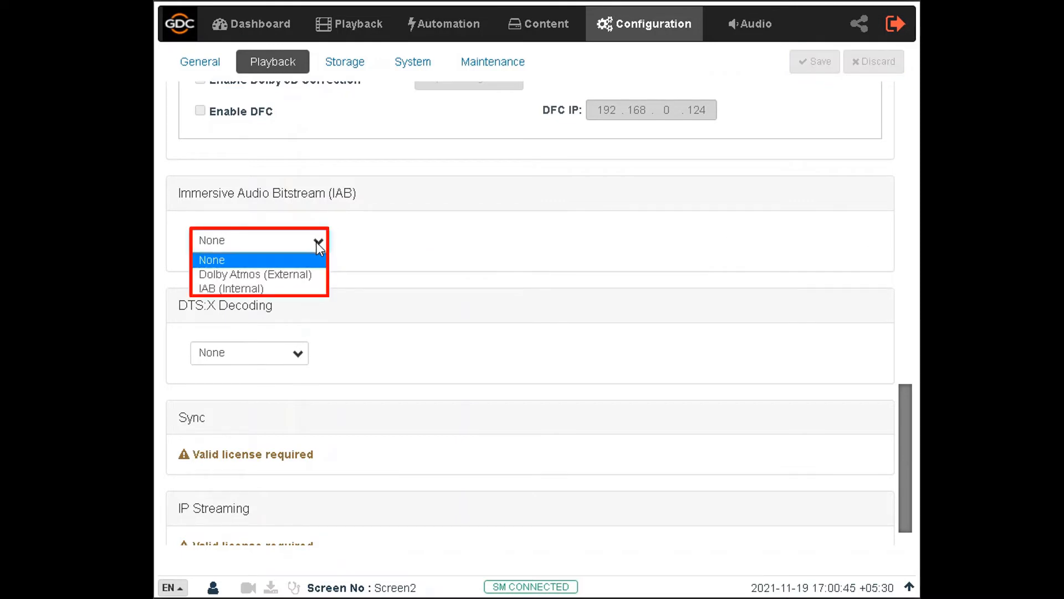
pyautogui.moveTo(255, 274)
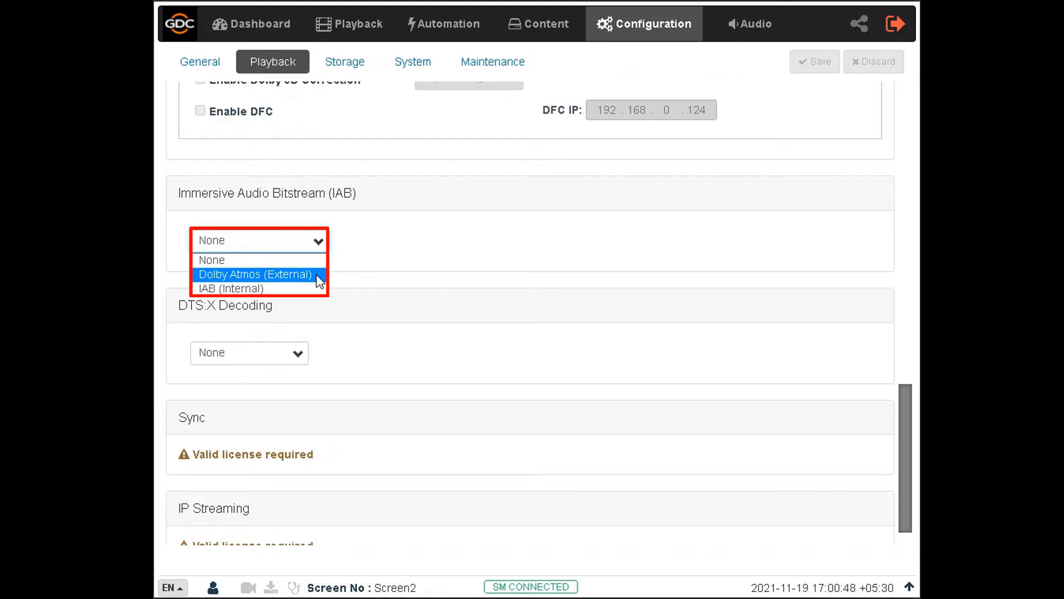
pyautogui.click(255, 274)
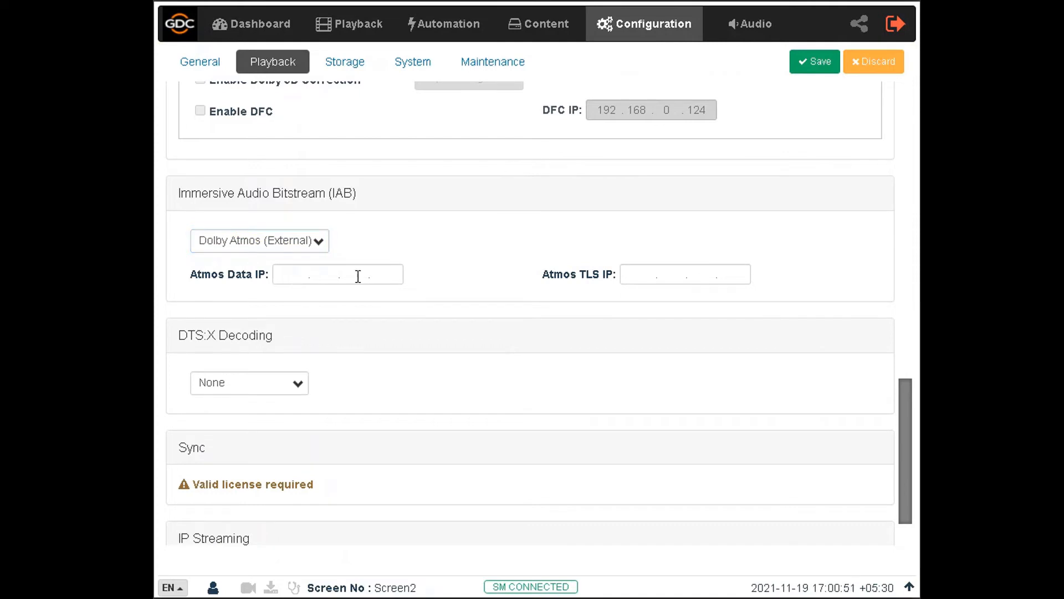
pyautogui.click(337, 274)
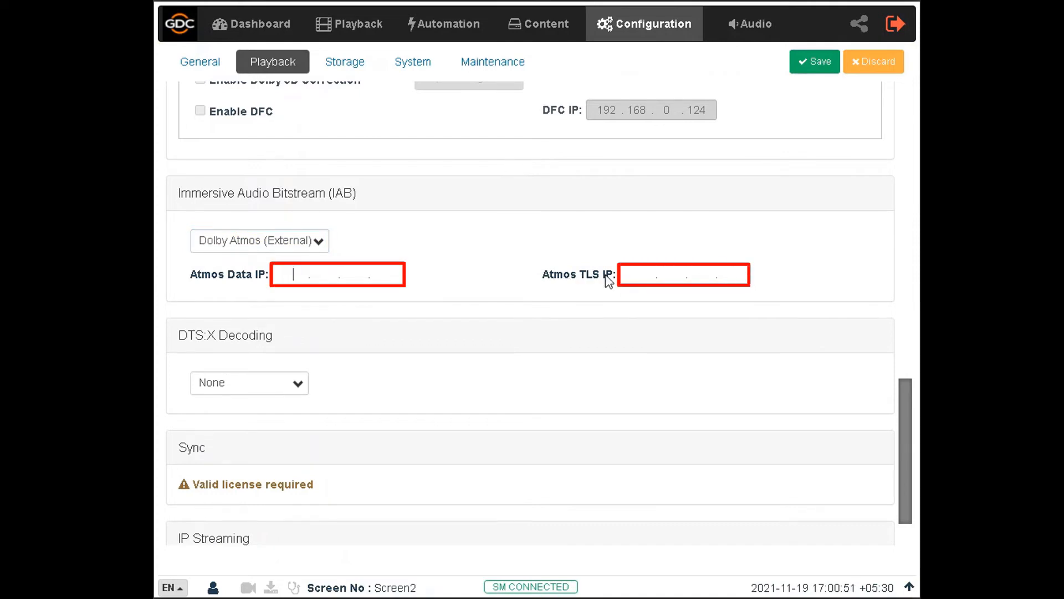
pyautogui.click(679, 274)
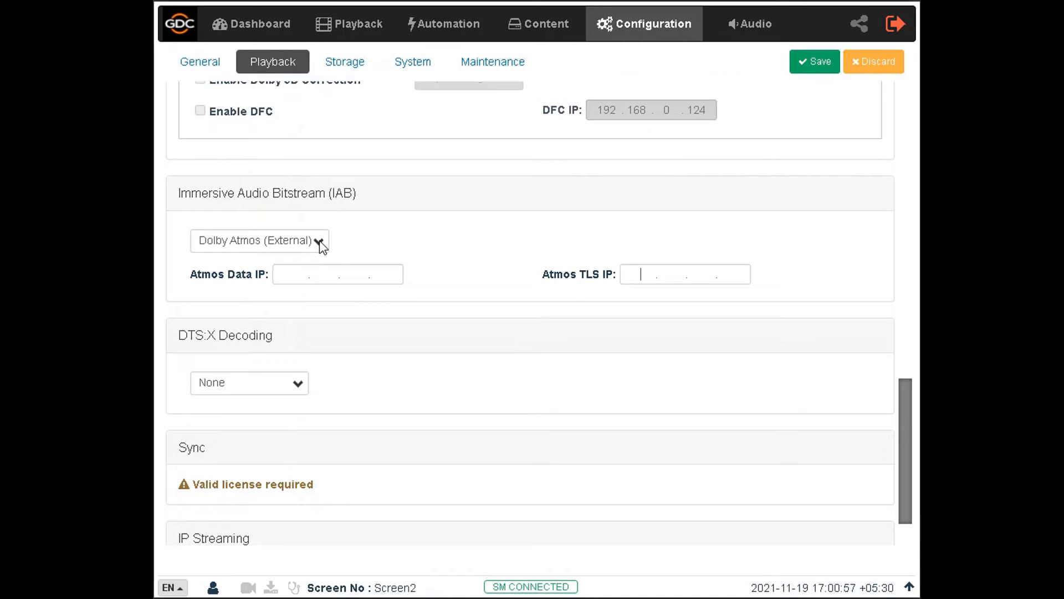
pyautogui.click(259, 240)
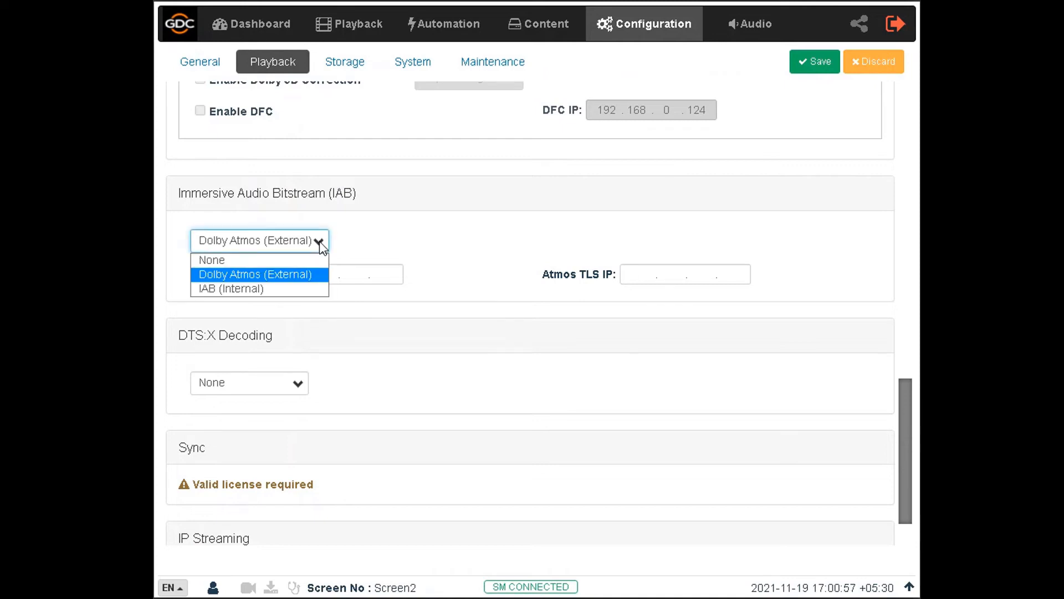
pyautogui.click(213, 259)
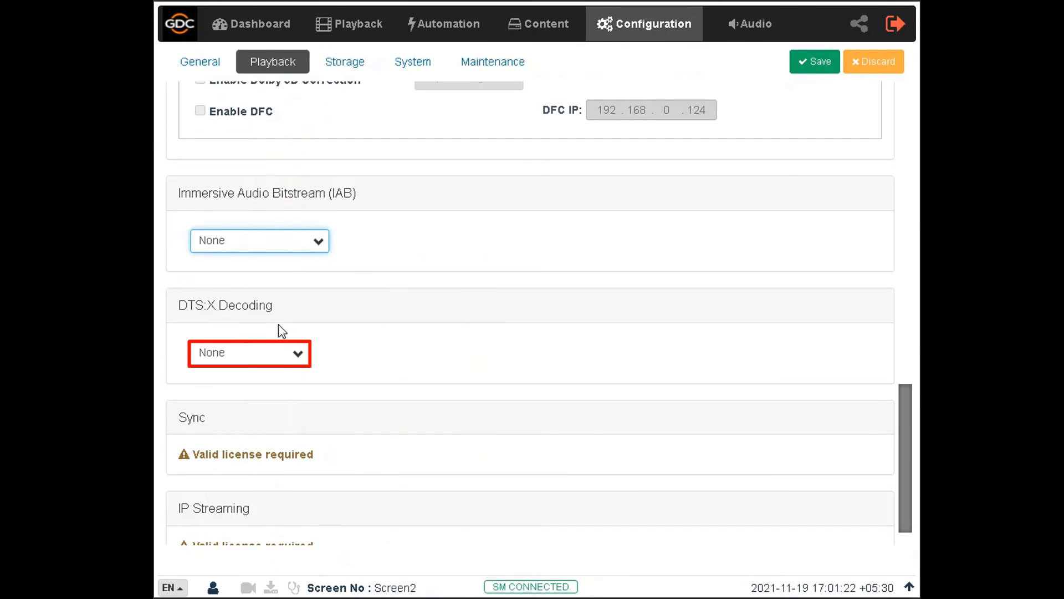
# - Set DTS:X decoding to Internal using the mda-151.cfg configuration file
pyautogui.click(248, 352)
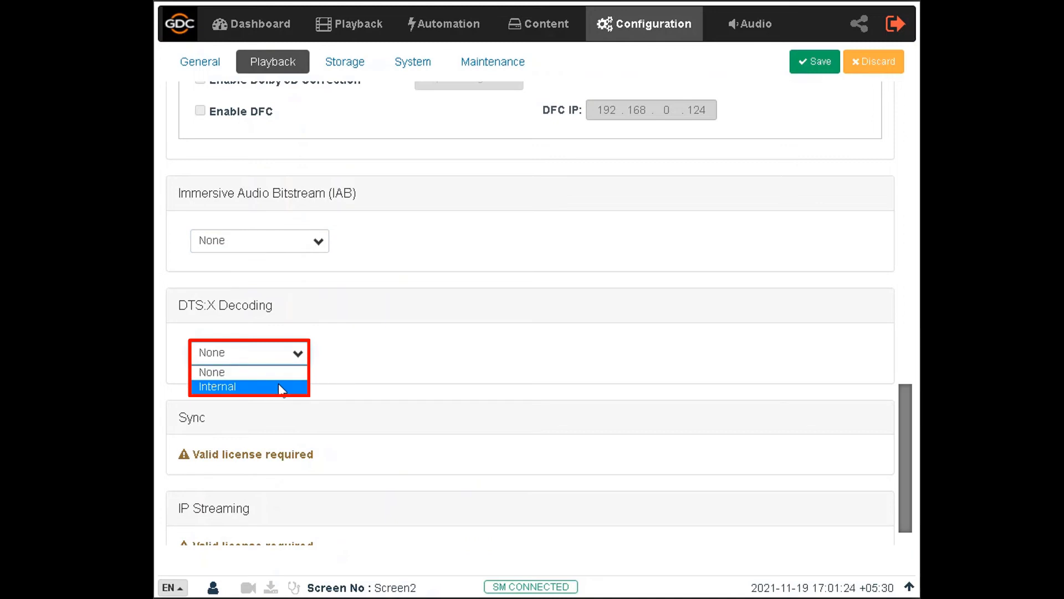
pyautogui.click(216, 386)
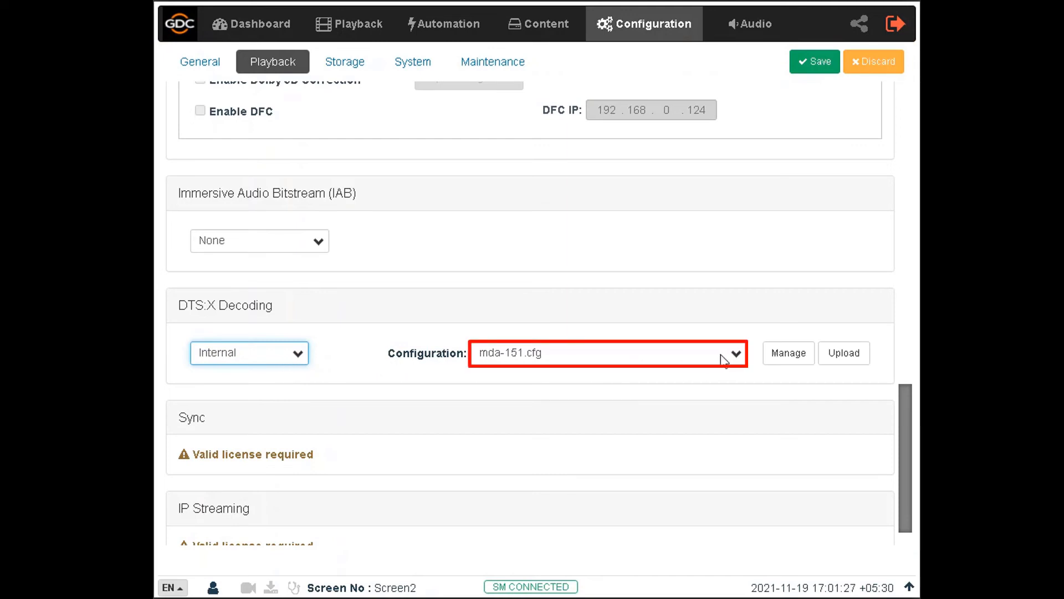
pyautogui.click(735, 352)
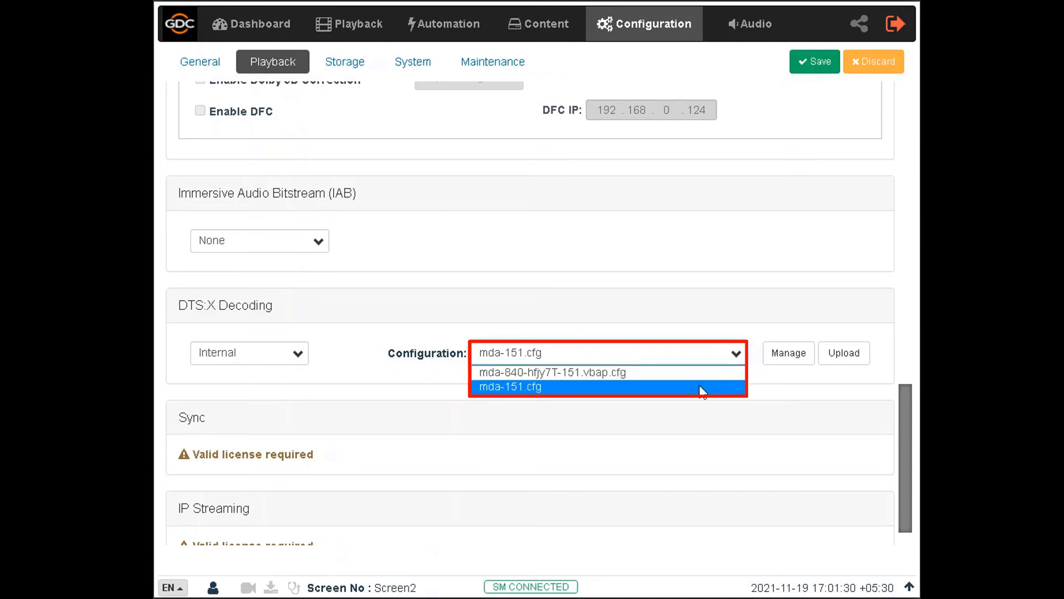
pyautogui.click(509, 386)
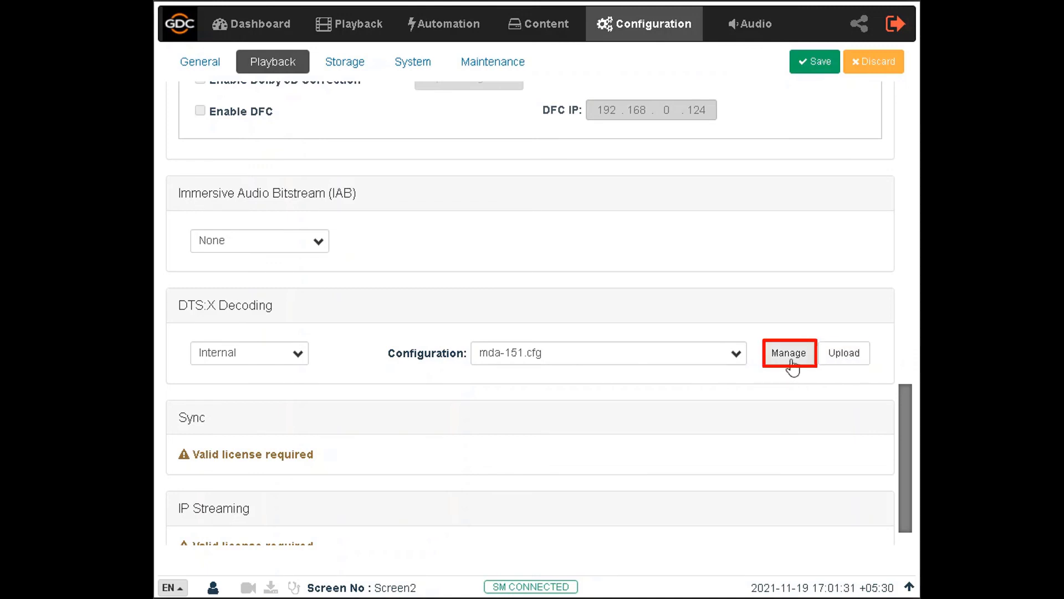
pyautogui.click(788, 353)
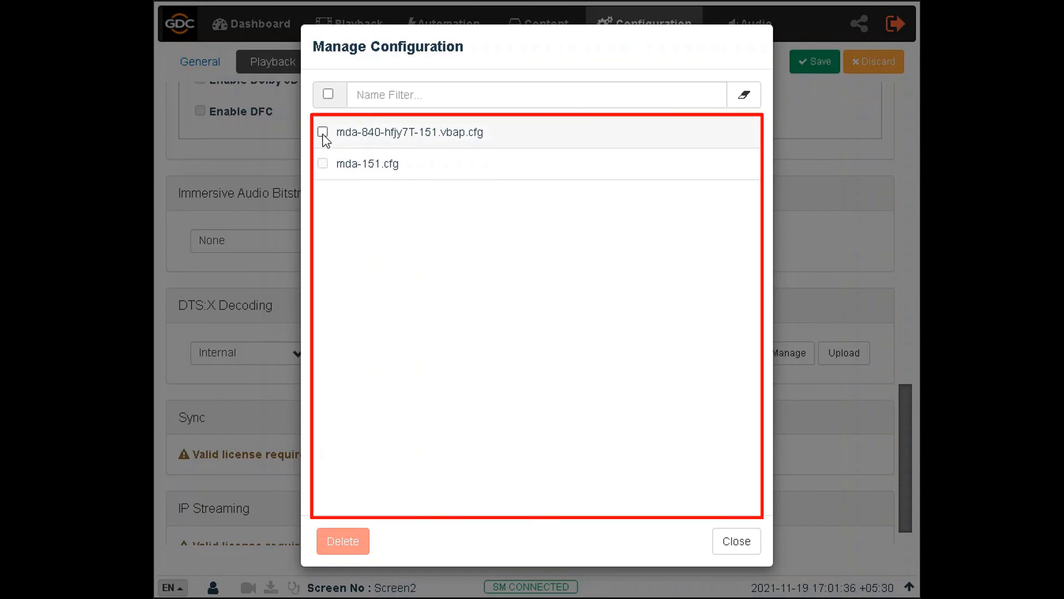
pyautogui.click(323, 132)
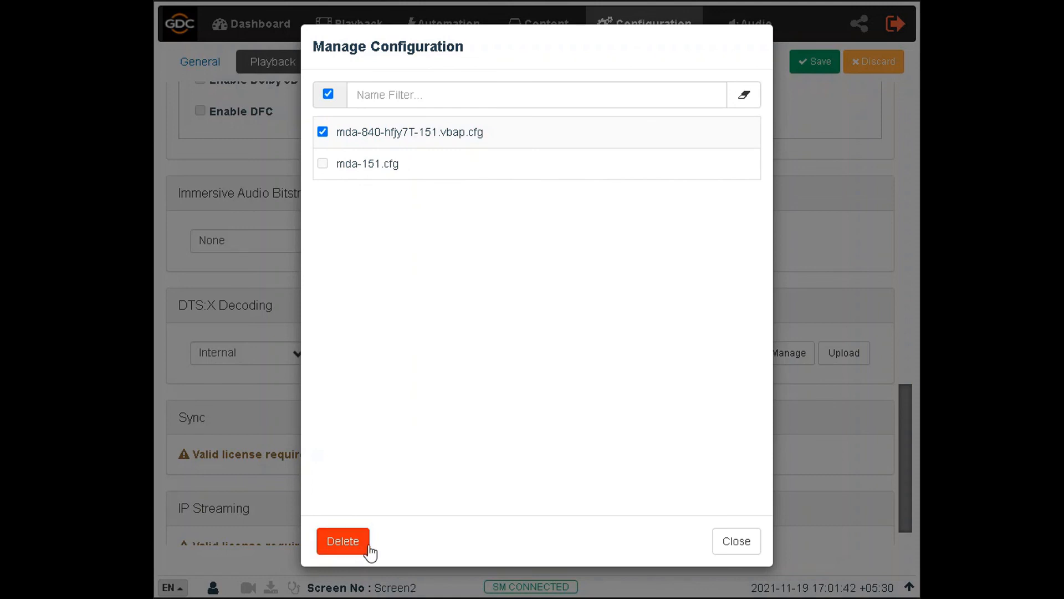
pyautogui.moveTo(736, 541)
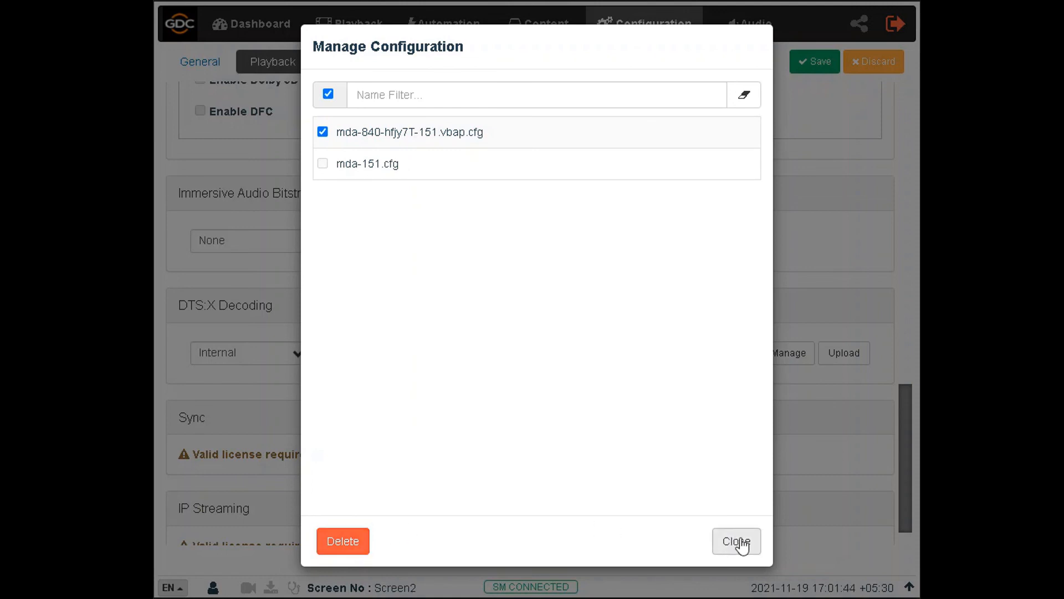
pyautogui.click(736, 541)
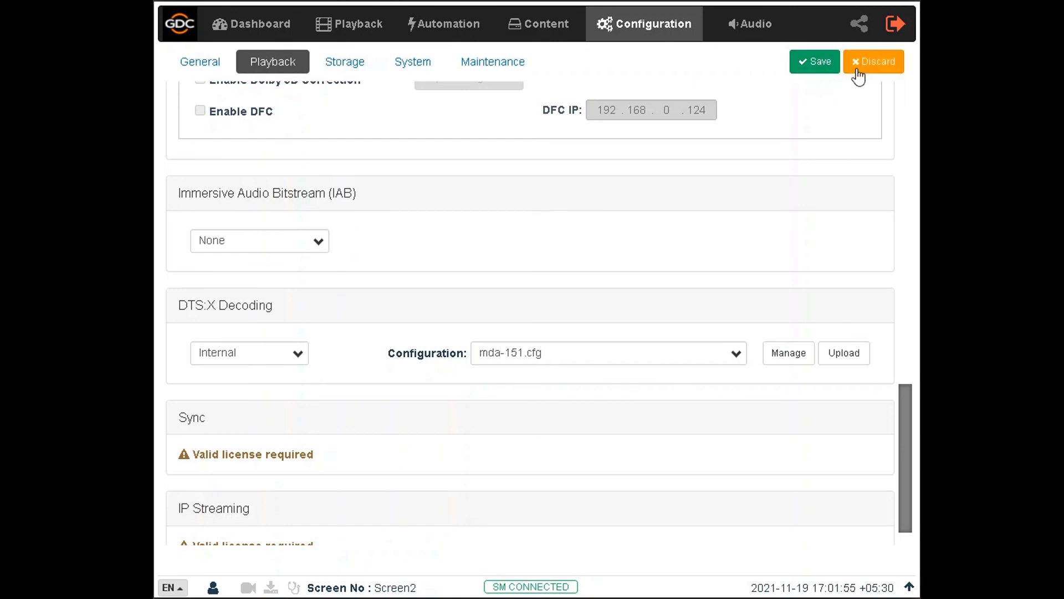
# - Discard the unsaved Playback changes, reverting DTS:X decoding to None
pyautogui.click(873, 61)
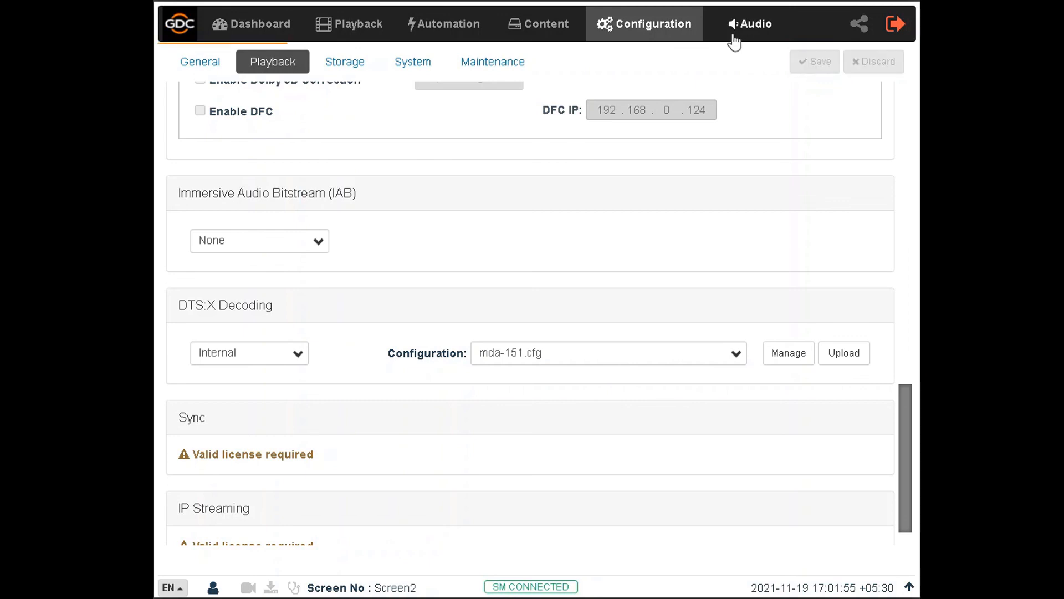
pyautogui.click(250, 352)
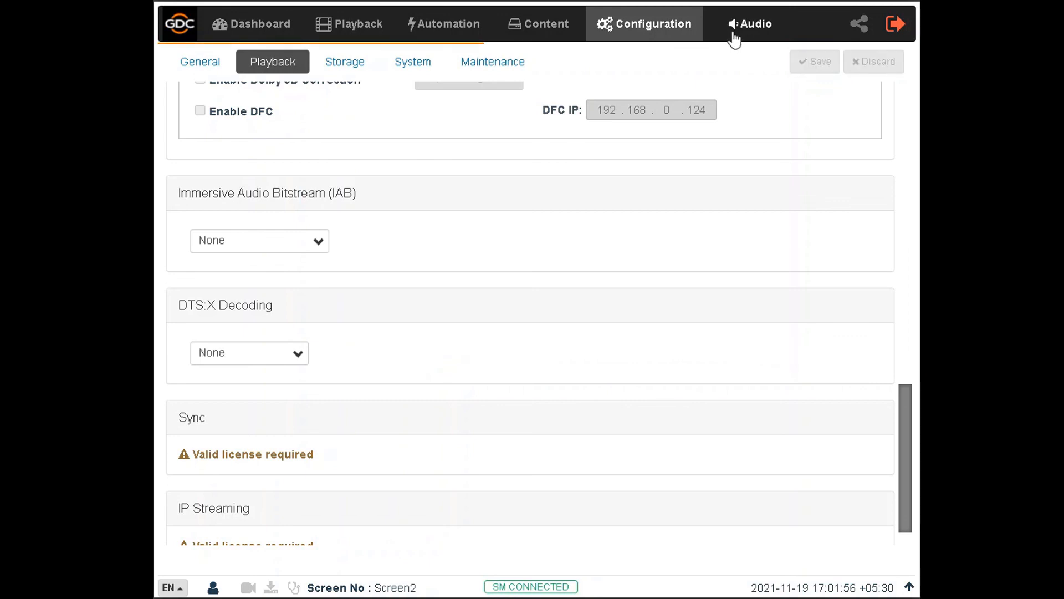